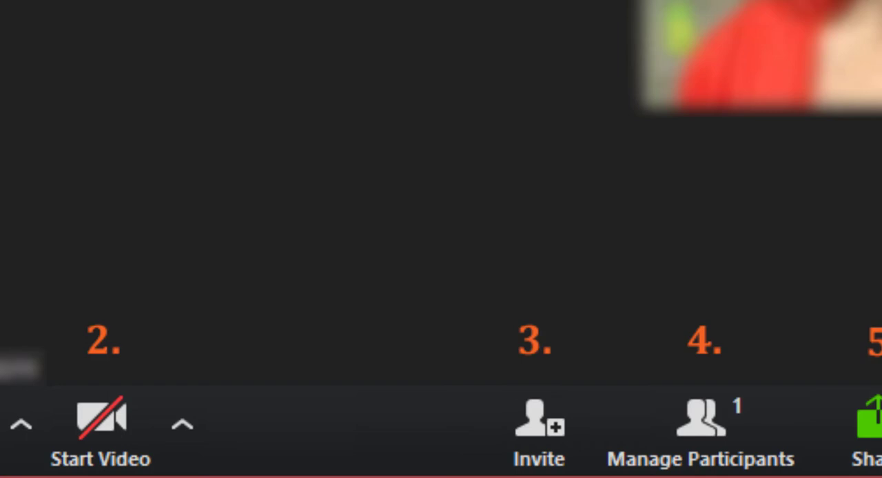
Show the Invite people window with its email service options
{"action": "left_click", "coordinate": [540, 427]}
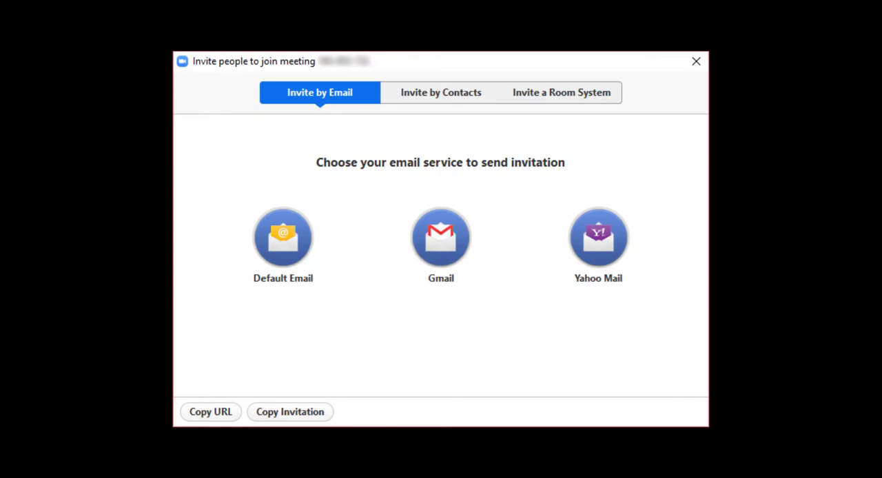
Dismiss the invite window and show the Share window listing screens, whiteboard and applications
{"action": "left_click", "coordinate": [694, 61]}
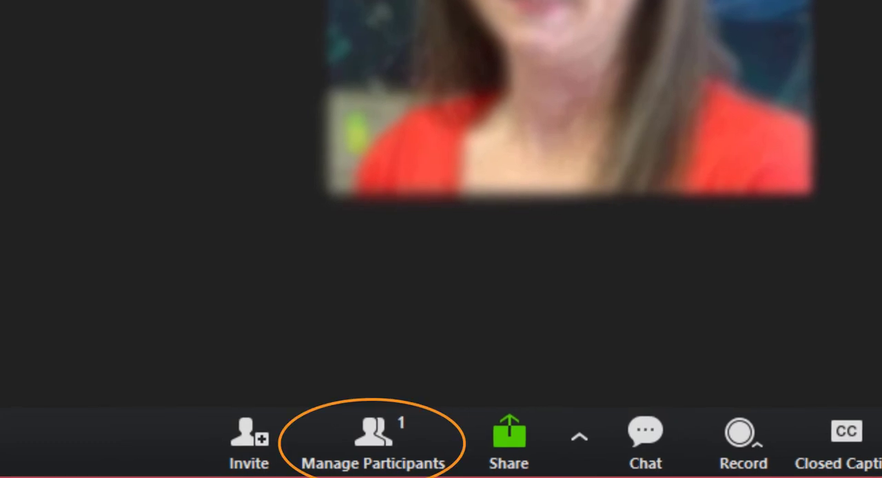
{"action": "left_click", "coordinate": [372, 441]}
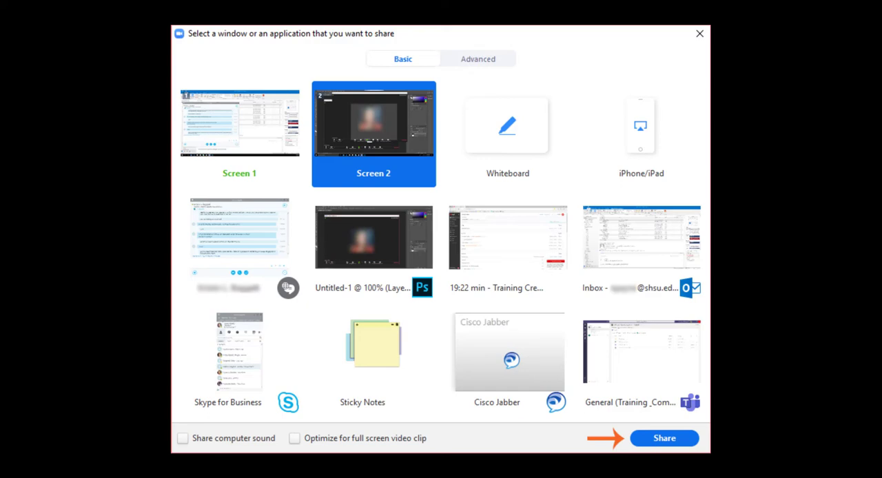
Share a blank whiteboard to reveal the annotation tools, then stop sharing
{"action": "left_click", "coordinate": [664, 438]}
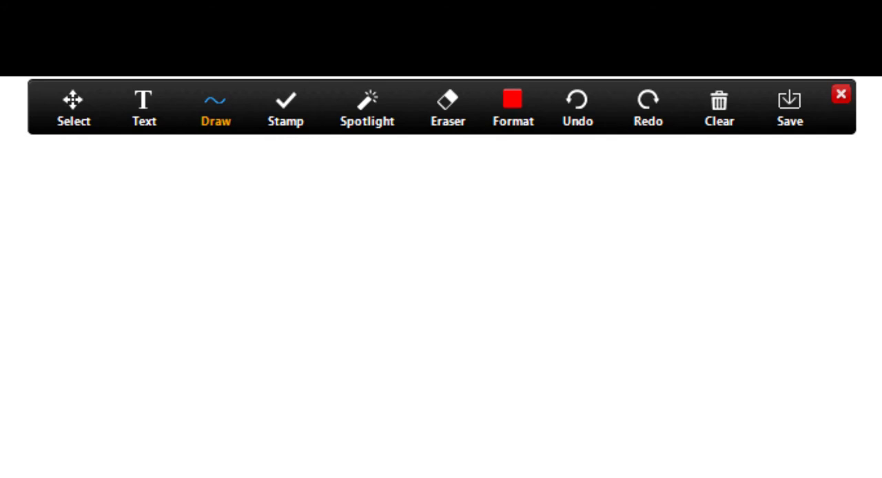
{"action": "left_click", "coordinate": [840, 94]}
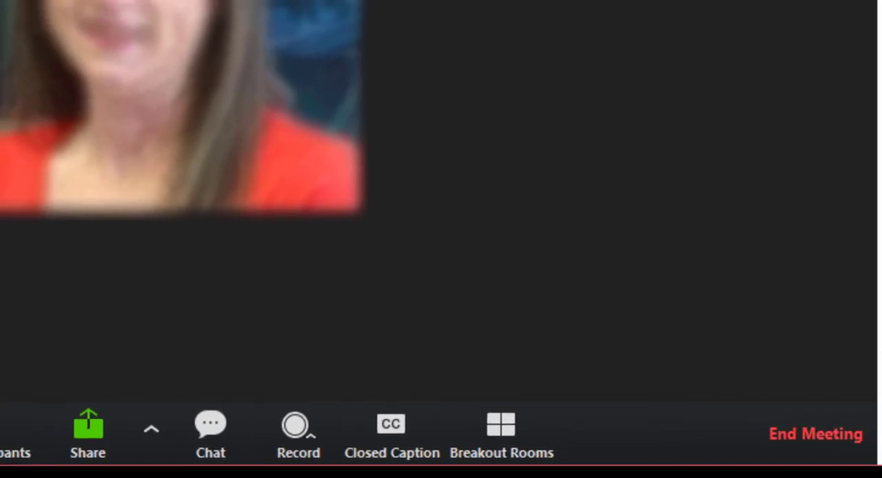
{"action": "left_click", "coordinate": [210, 434]}
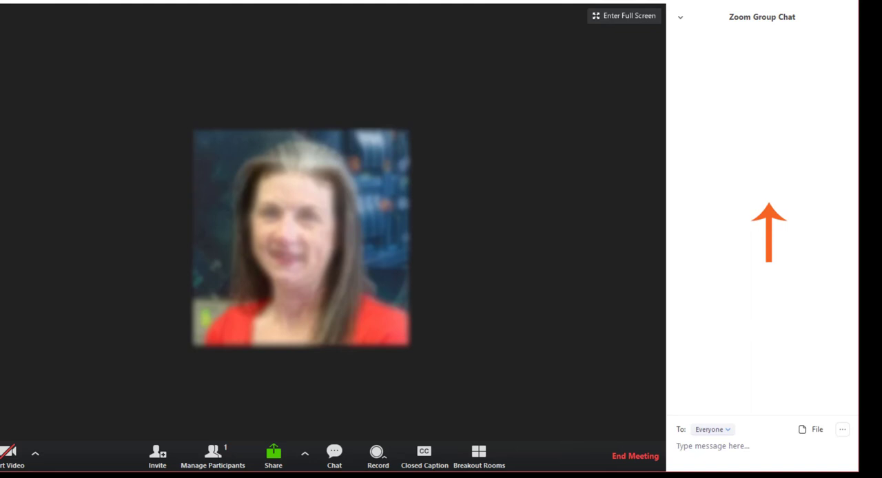
{"action": "left_click", "coordinate": [377, 453]}
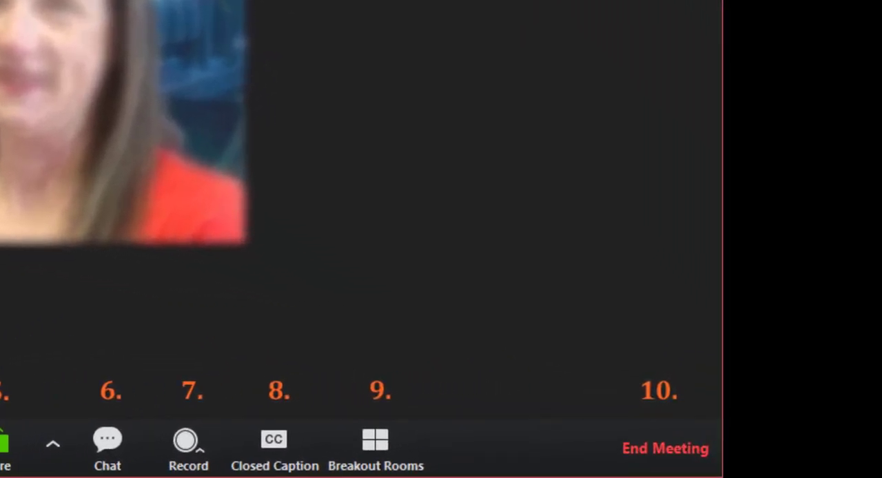
Show and dismiss the Create Breakout Rooms window, returning to the two-participant meeting view
{"action": "left_click", "coordinate": [375, 448]}
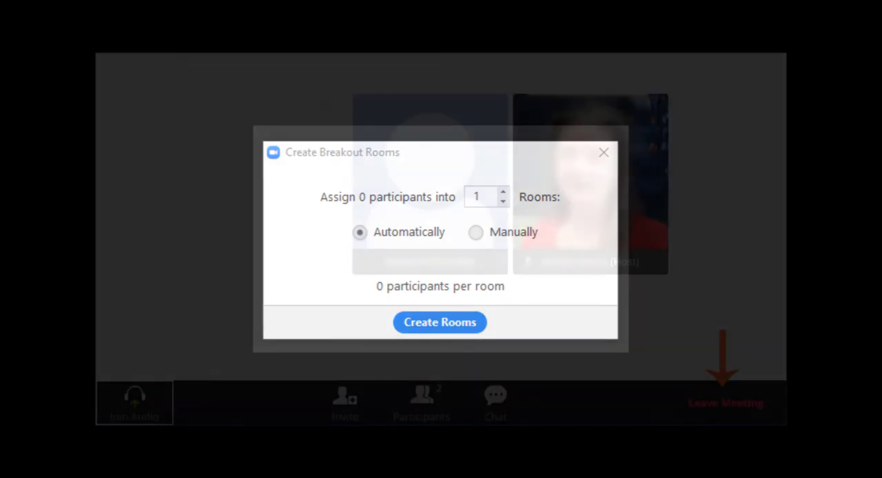
{"action": "left_click", "coordinate": [604, 152]}
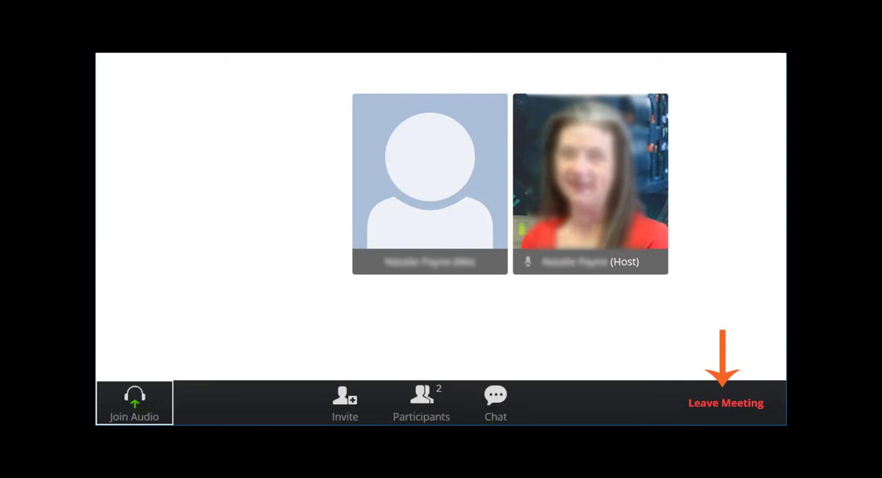